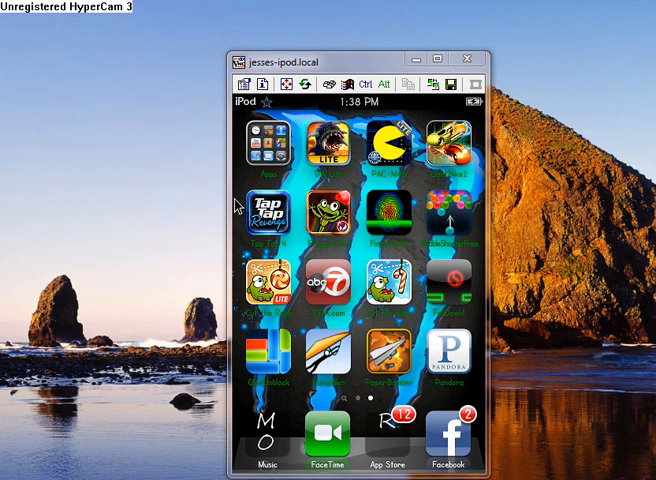
Enter Settings from the home screen and open the AndroidLock XT entry
left_click(266, 150)
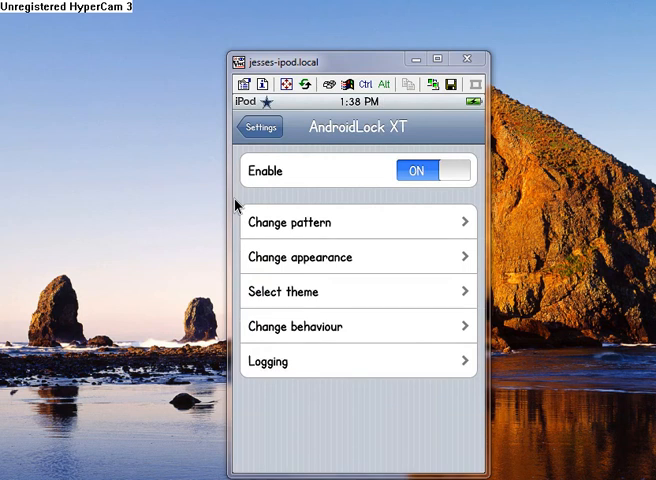
left_click(358, 222)
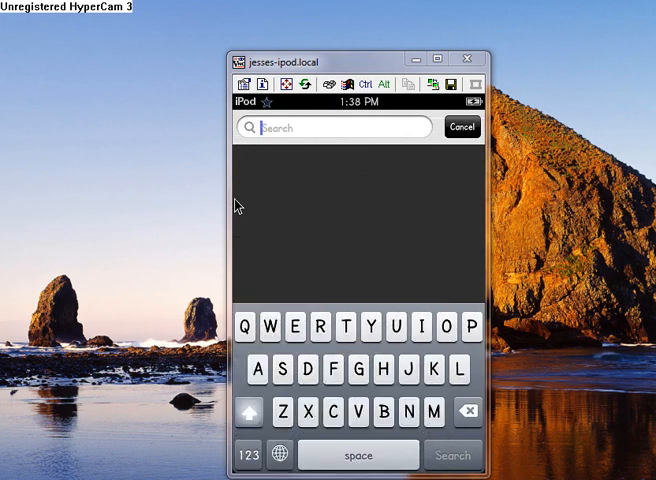
Leave the search, switch to Installous and search it for "Fifa"
left_click(460, 128)
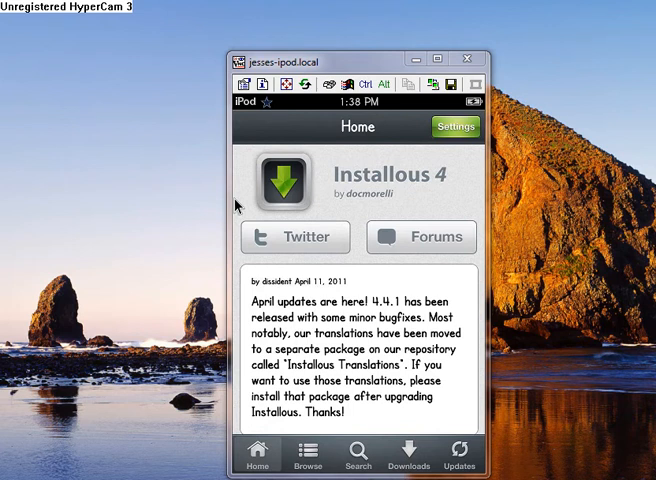
left_click(356, 456)
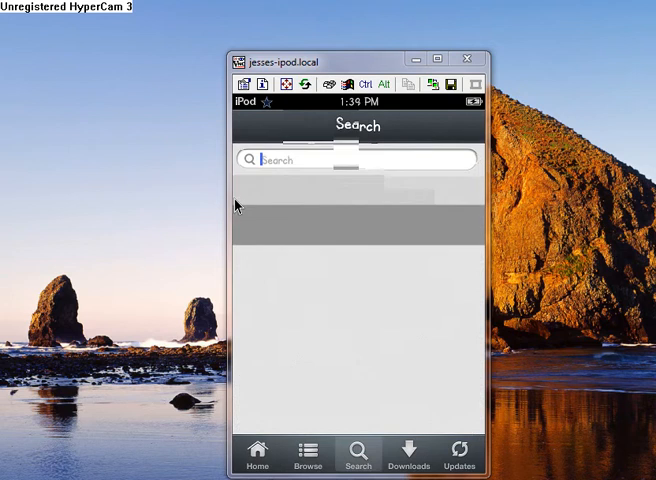
left_click(350, 160)
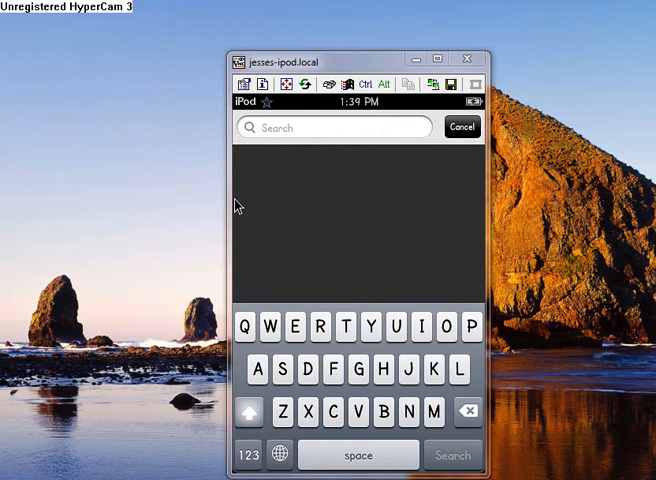
type("Fifa")
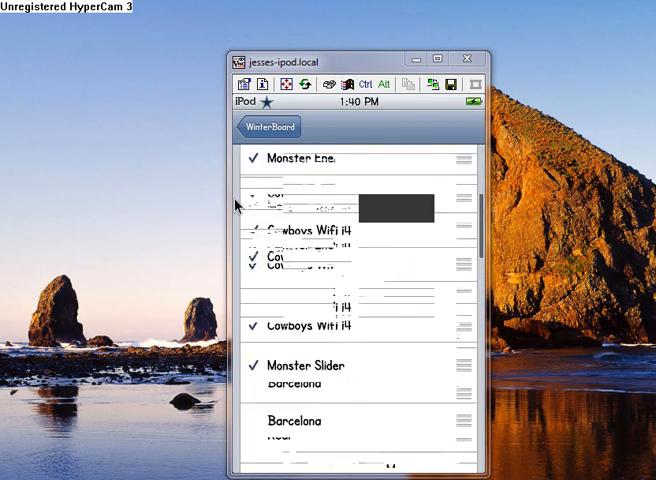
Scroll down through WinterBoard's checked themes such as Monster Slider
scroll("down", 3)
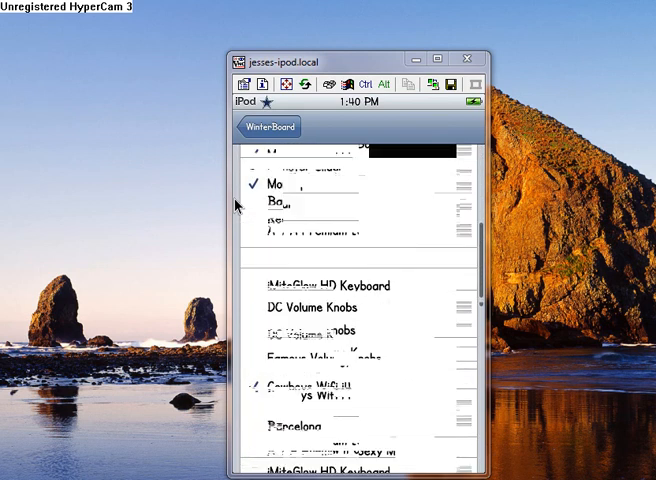
scroll("down", 3)
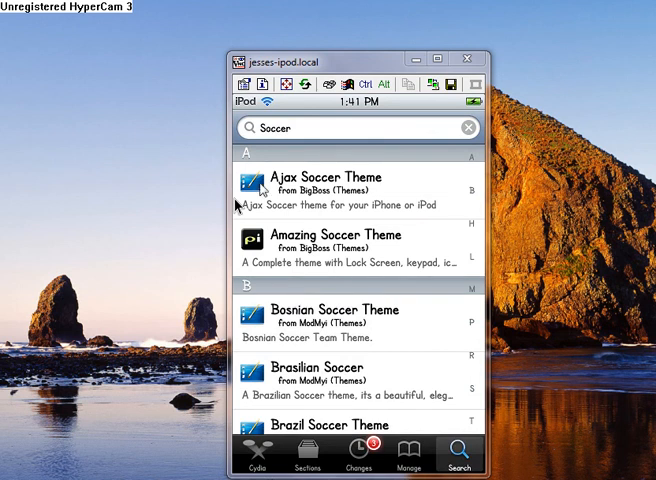
mouse_move(260, 190)
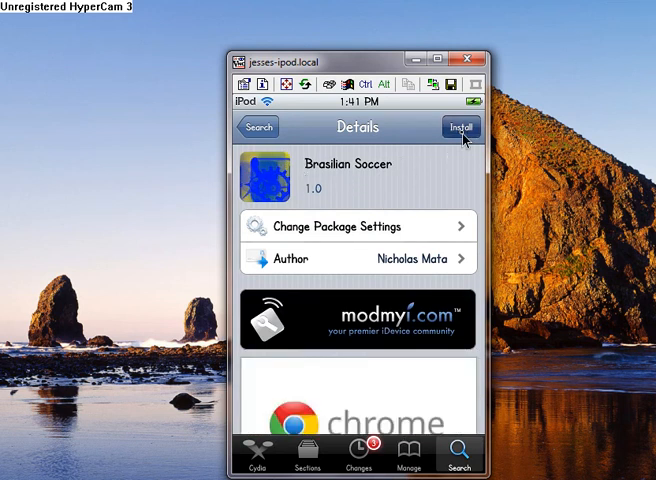
Install and confirm the Brasilian Soccer package, then return to Cydia once done
left_click(460, 128)
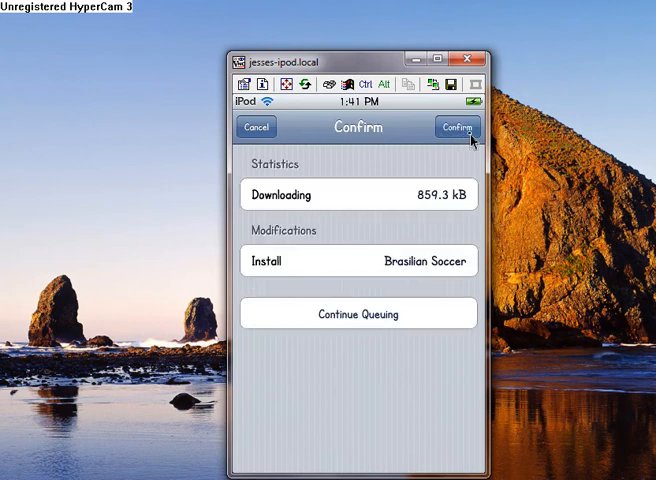
left_click(456, 128)
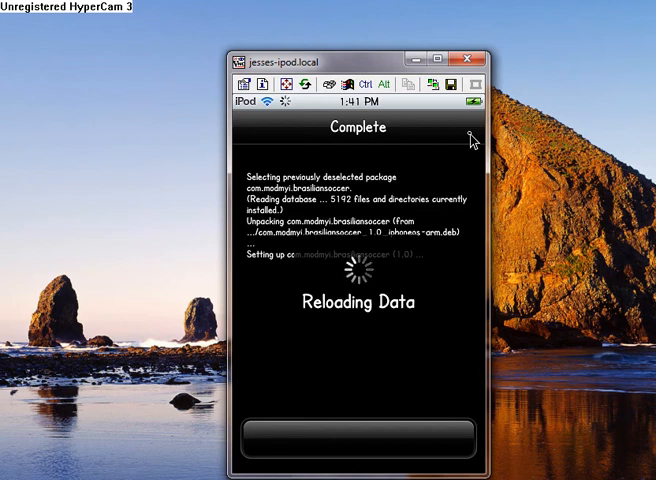
mouse_move(436, 166)
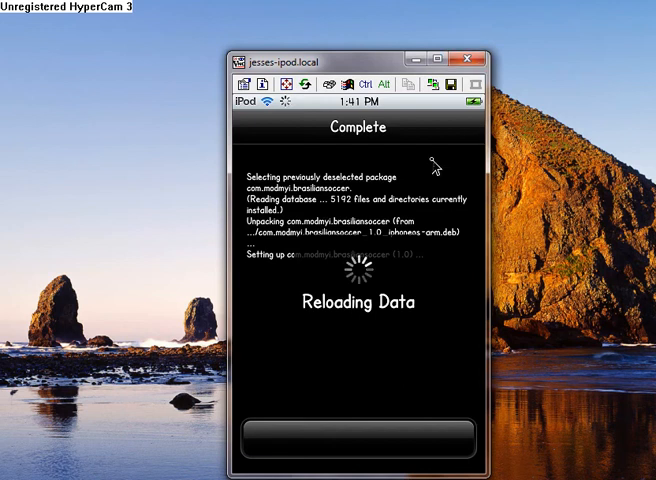
mouse_move(432, 166)
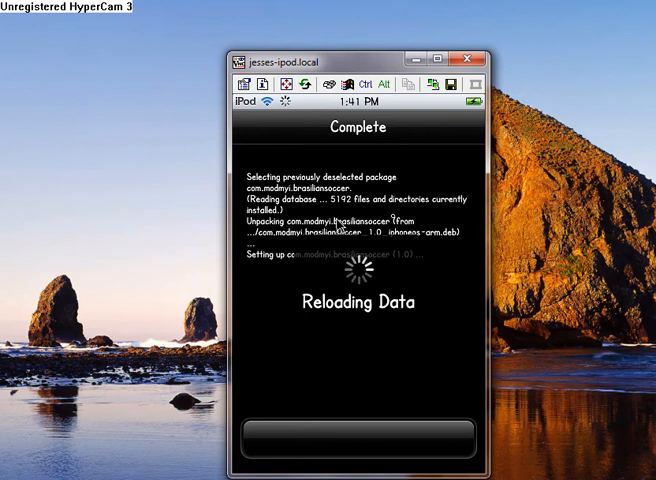
mouse_move(414, 204)
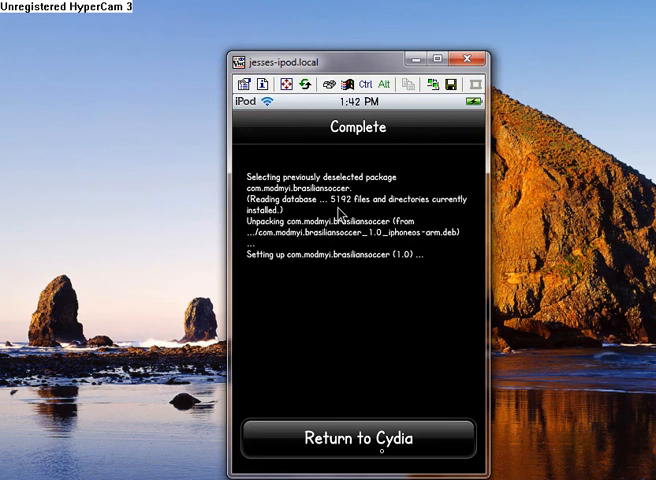
left_click(360, 438)
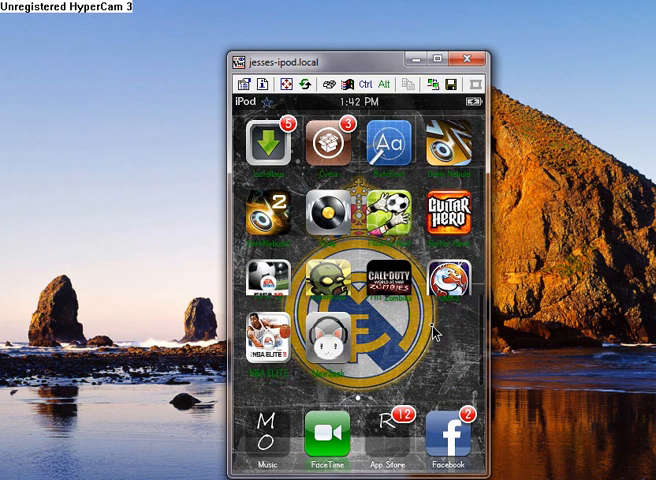
Launch iProtect from the Apps folder and unlock it with the passcode
scroll("left", 3)
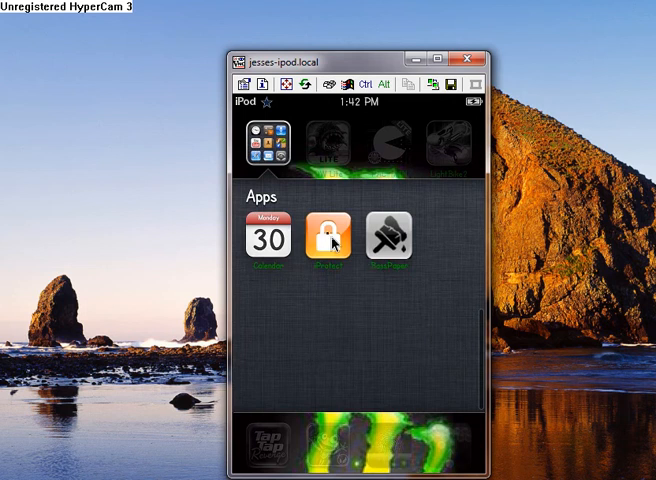
left_click(330, 240)
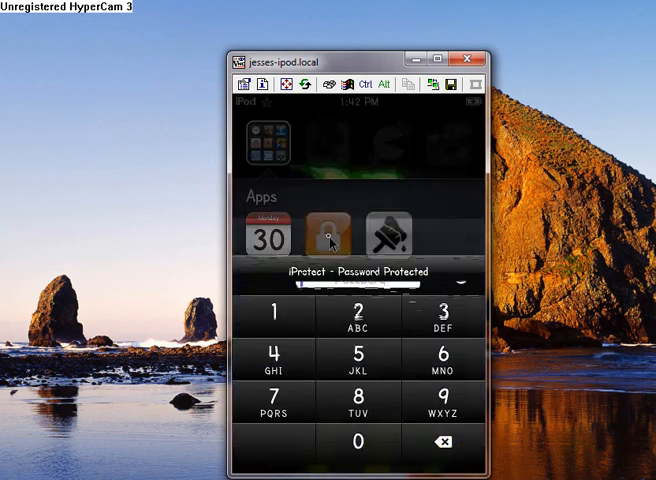
left_click(330, 236)
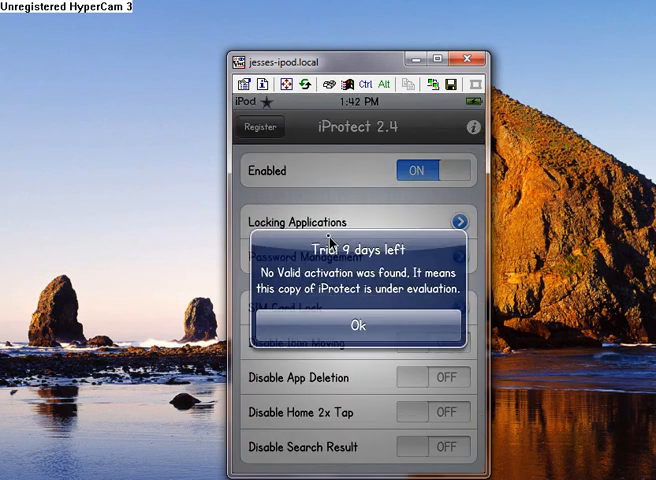
mouse_move(420, 348)
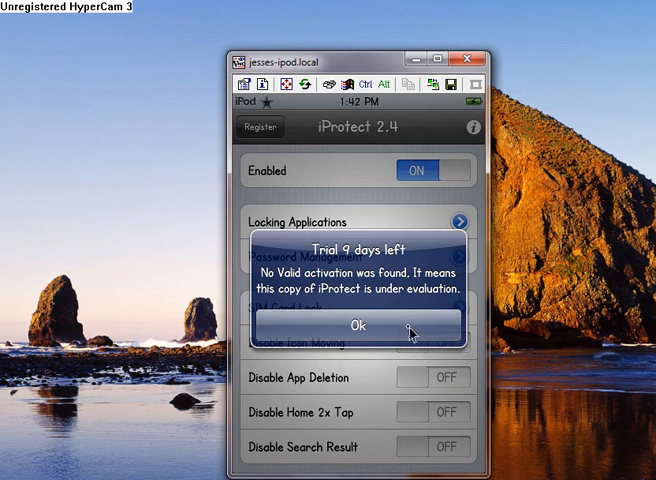
Dismiss the trial notice, visit Password Management, then scroll the locked-applications list with Cydia and BossPaper
left_click(356, 328)
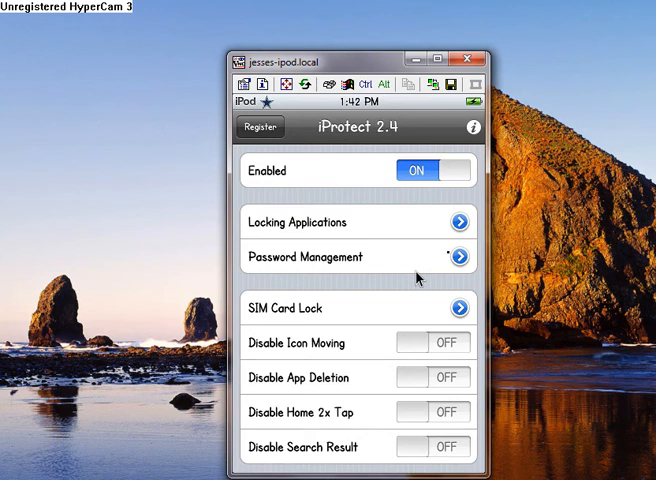
left_click(356, 256)
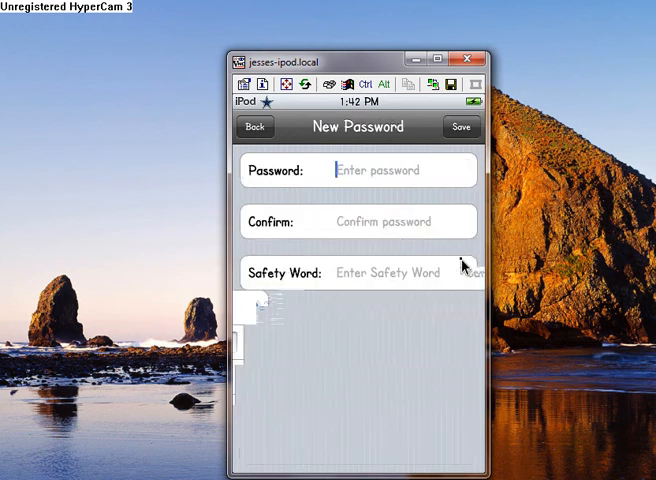
left_click(400, 170)
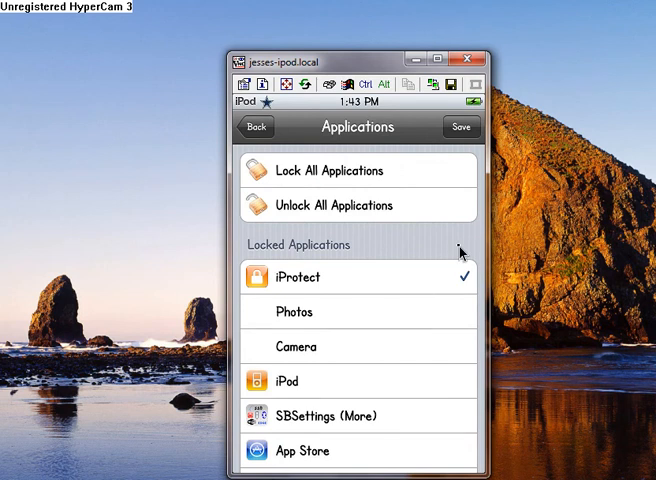
scroll("down", 3)
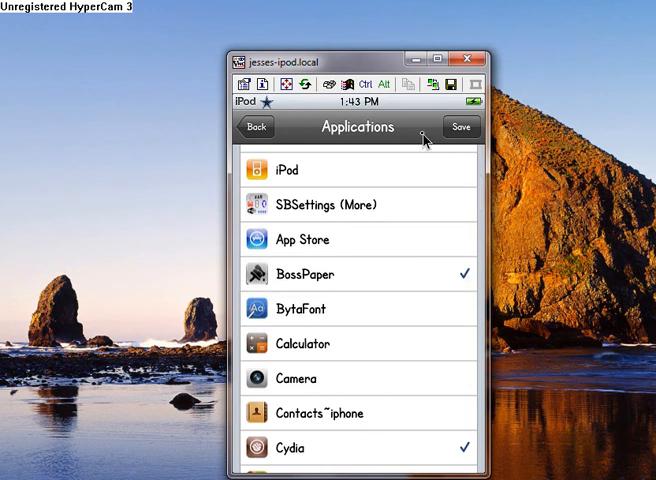
mouse_move(466, 130)
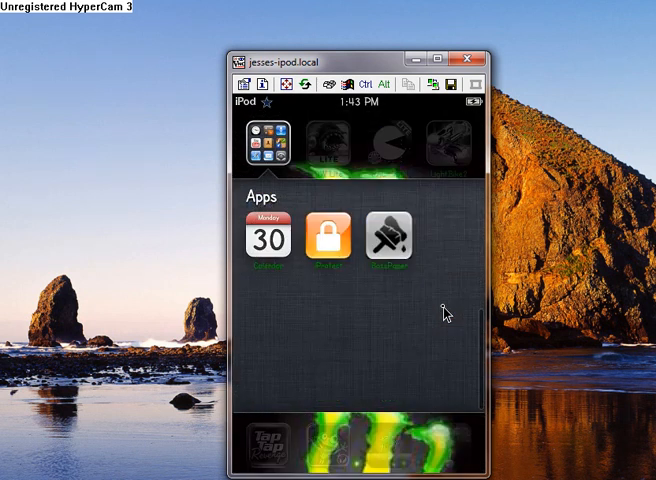
Launch BossPaper v1.2.1 from the Apps folder
left_click(328, 238)
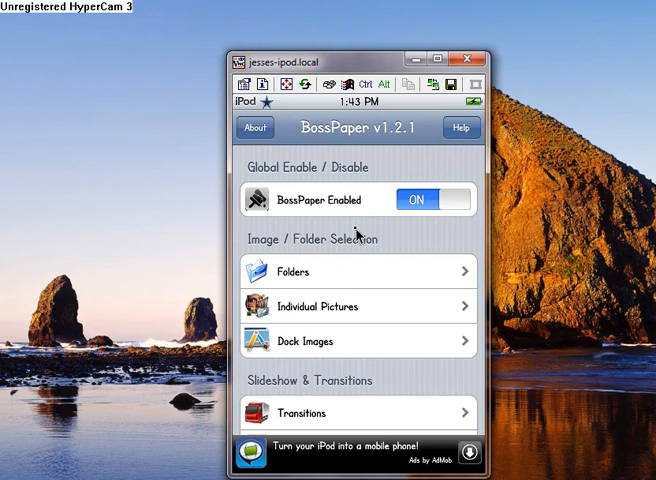
mouse_move(364, 292)
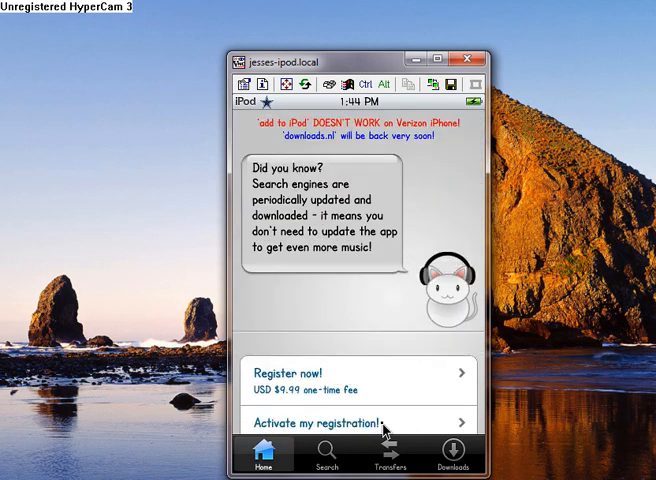
Search the music downloader for "down on me"
left_click(326, 454)
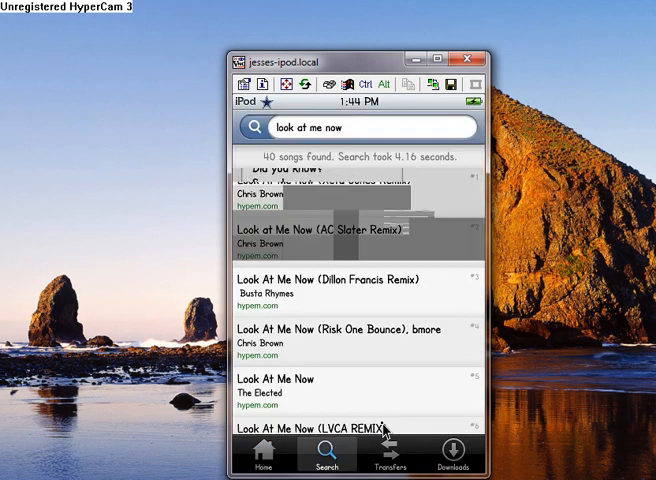
left_click(370, 128)
type("d")
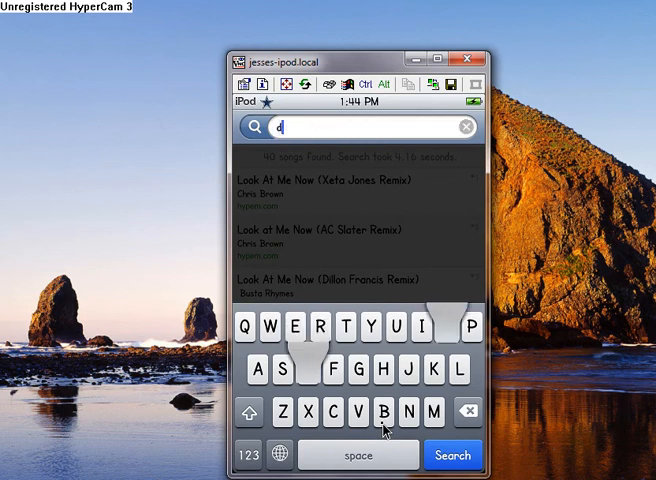
type("own on me")
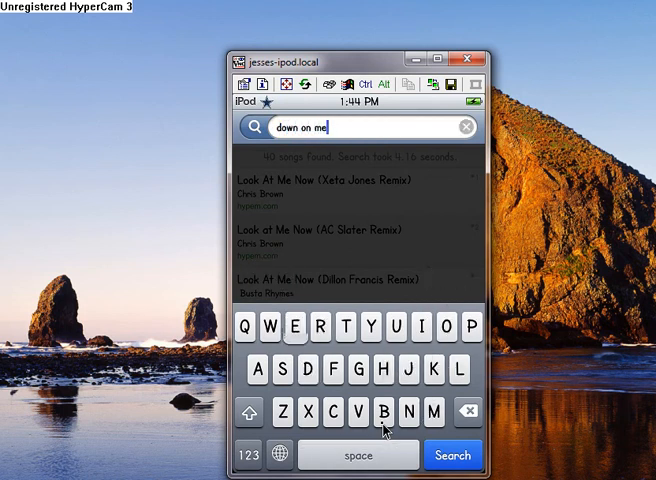
left_click(452, 456)
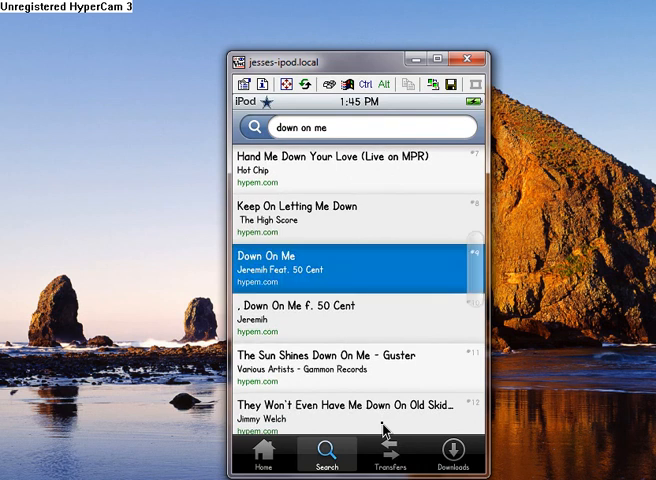
Download Jeremih's "Down On Me" and view its progress in Transfers
left_click(350, 268)
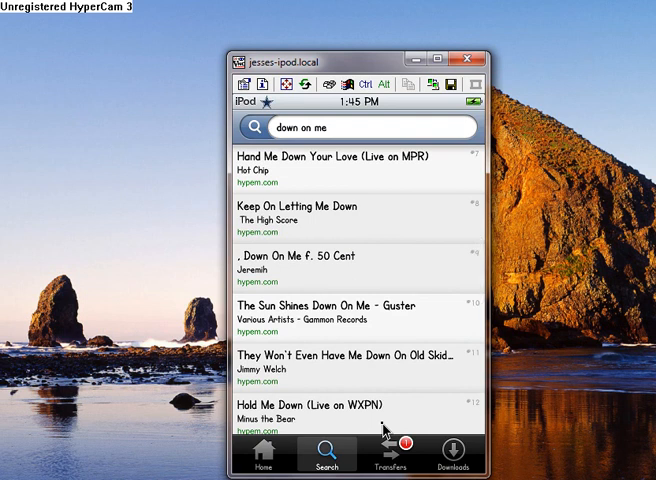
left_click(392, 456)
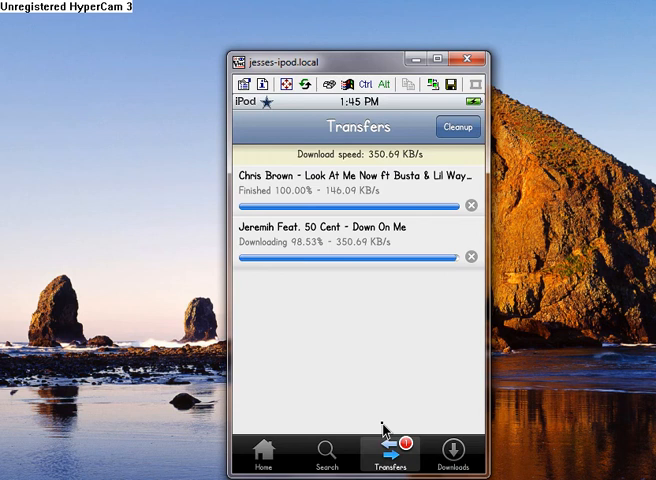
Tick "Down On Me" in Downloads and add it to the iPod library
left_click(452, 460)
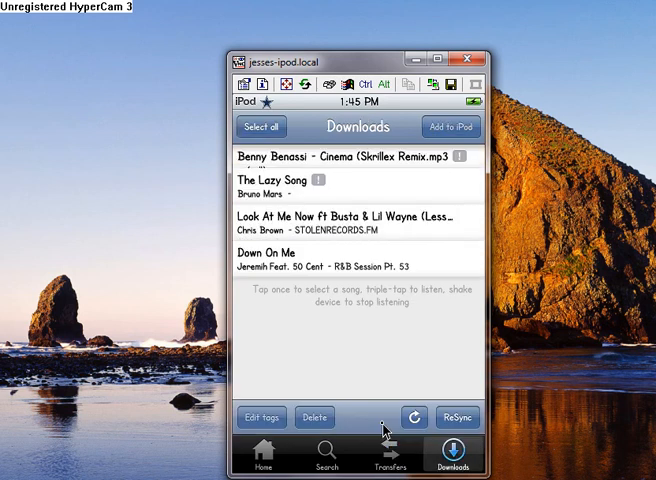
left_click(356, 260)
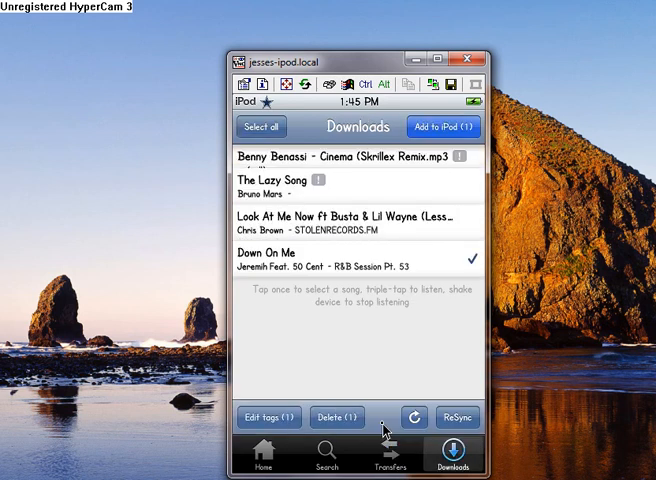
left_click(444, 126)
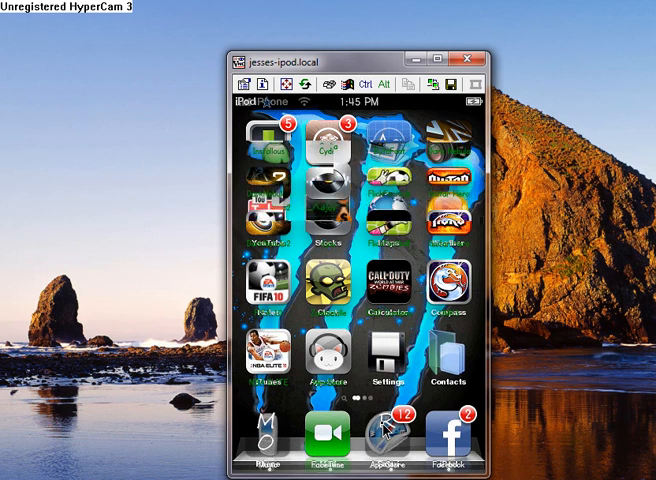
Swipe to the Settings icon and show the installed tweak entries list
scroll("left", 3)
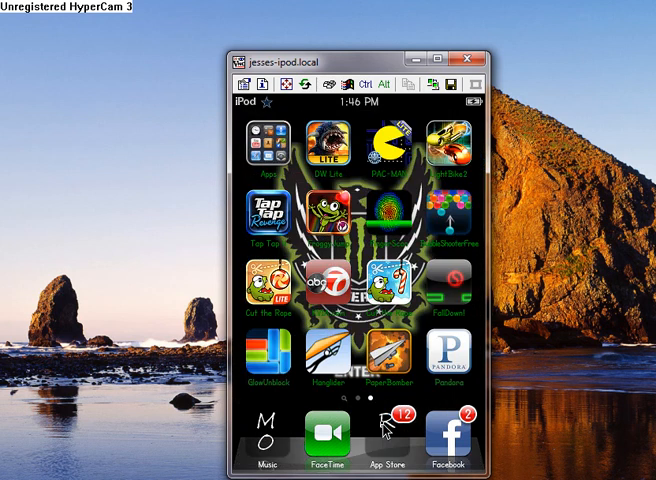
left_click(256, 156)
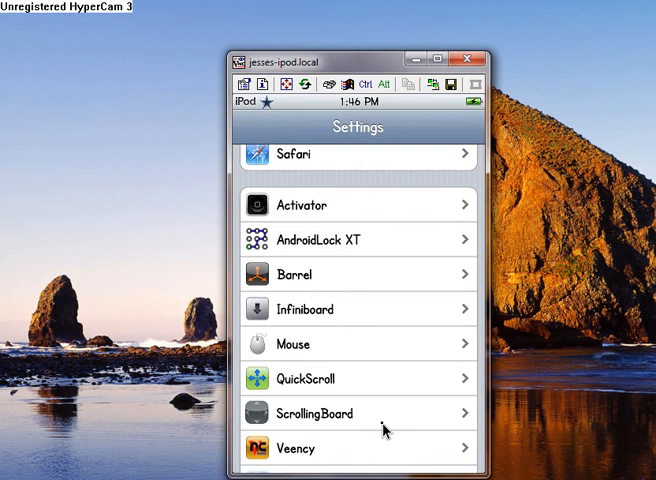
Review ScrollingBoard's Dock and Folder options, with dock scrolling and indicators on
left_click(316, 412)
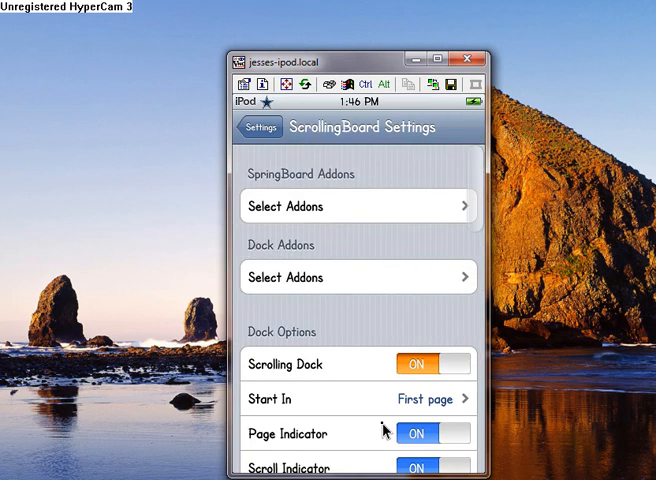
scroll("down", 3)
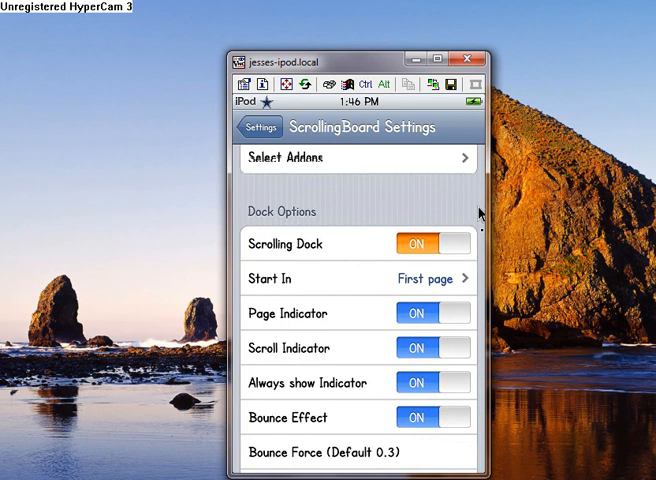
scroll("down", 3)
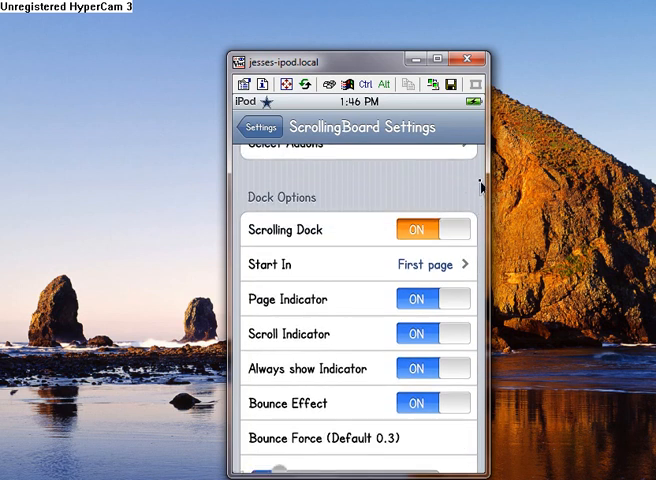
scroll("down", 3)
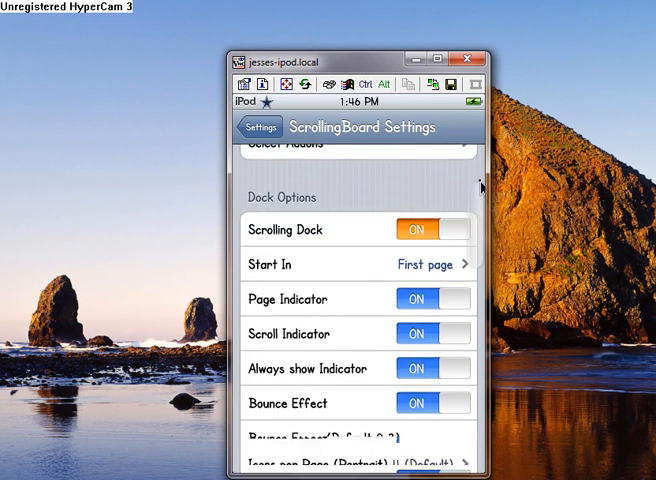
scroll("down", 3)
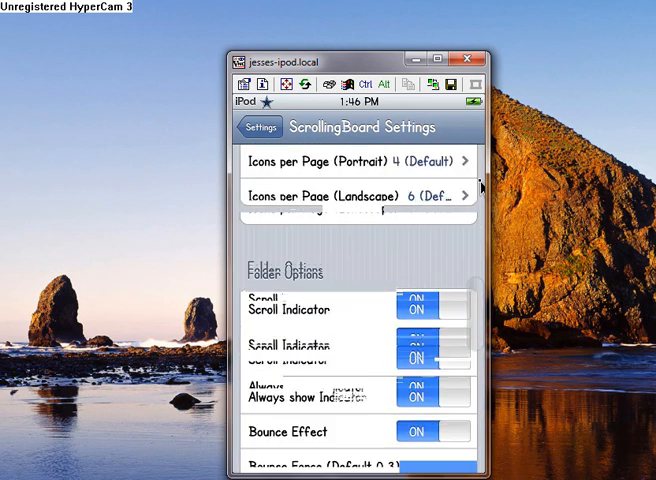
scroll("down", 3)
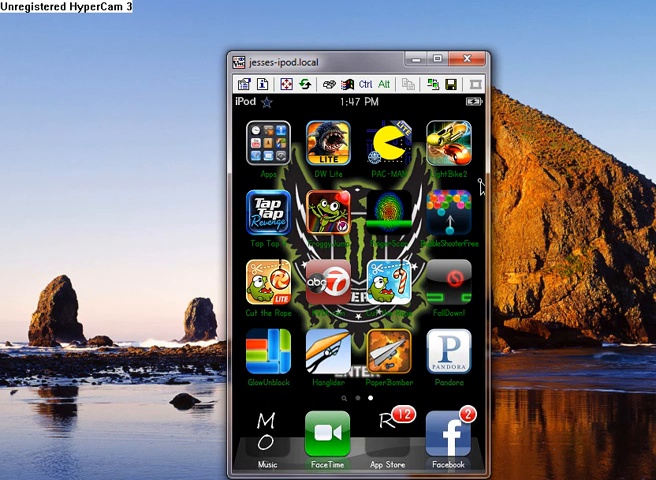
Swipe to BytaFont's home screen page and launch it from its icon
scroll("left", 3)
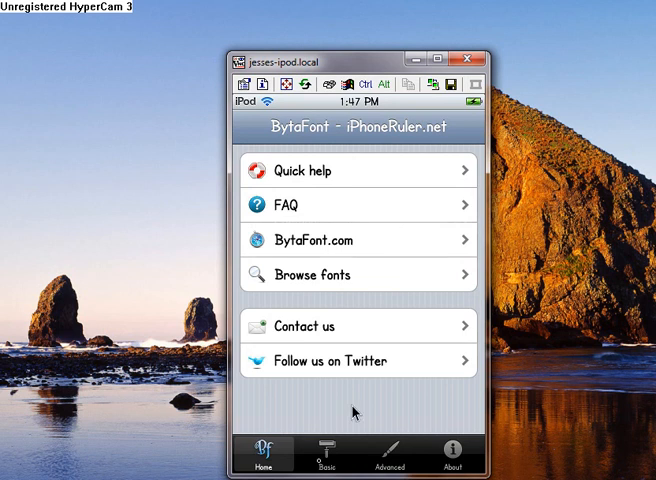
left_click(328, 454)
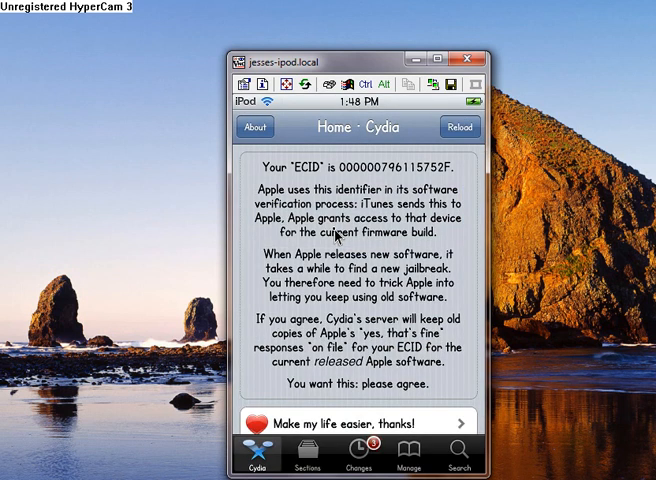
Browse Cydia's Sections down to Fonts and reach the Allstar Font package
left_click(308, 460)
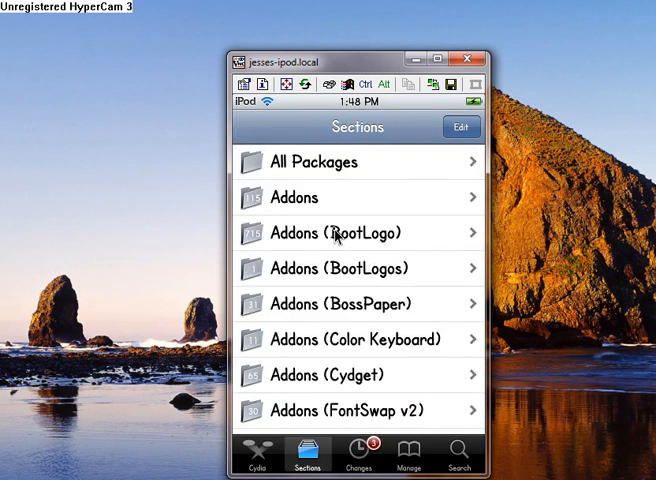
scroll("down", 3)
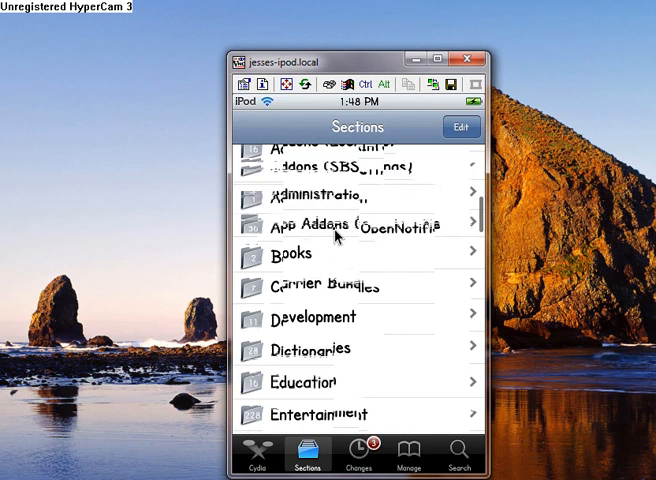
scroll("down", 3)
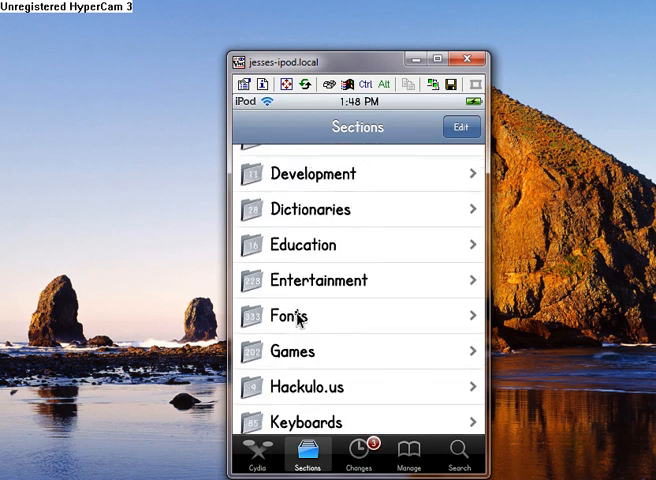
left_click(290, 316)
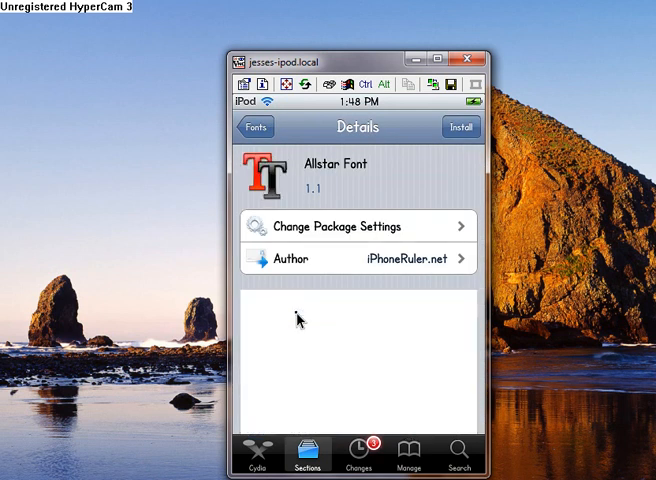
Install Allstar Font and confirm its 2.6 MB download
left_click(460, 128)
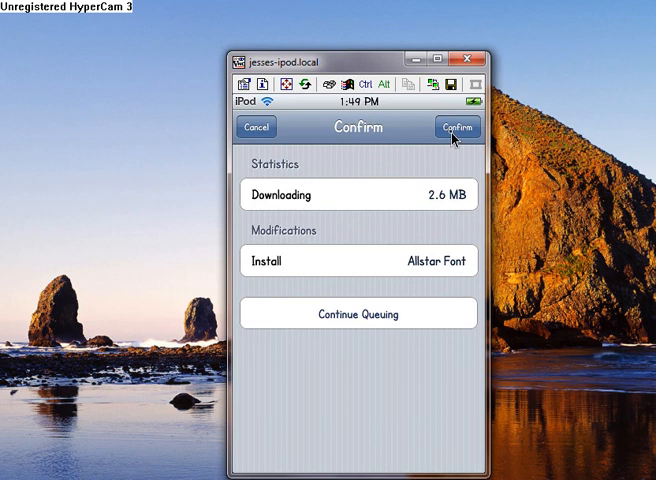
left_click(456, 128)
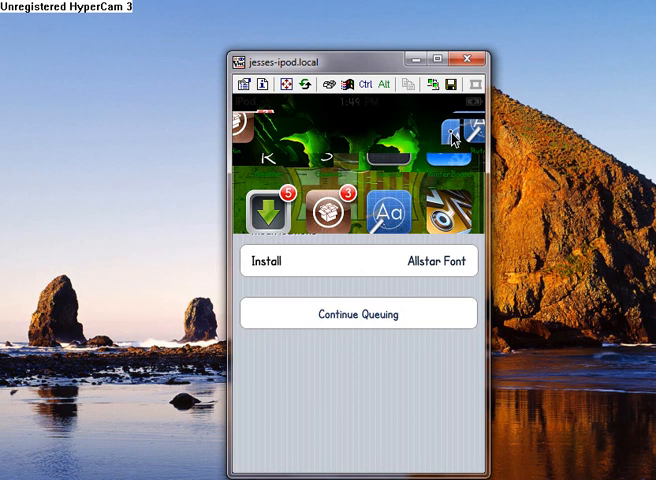